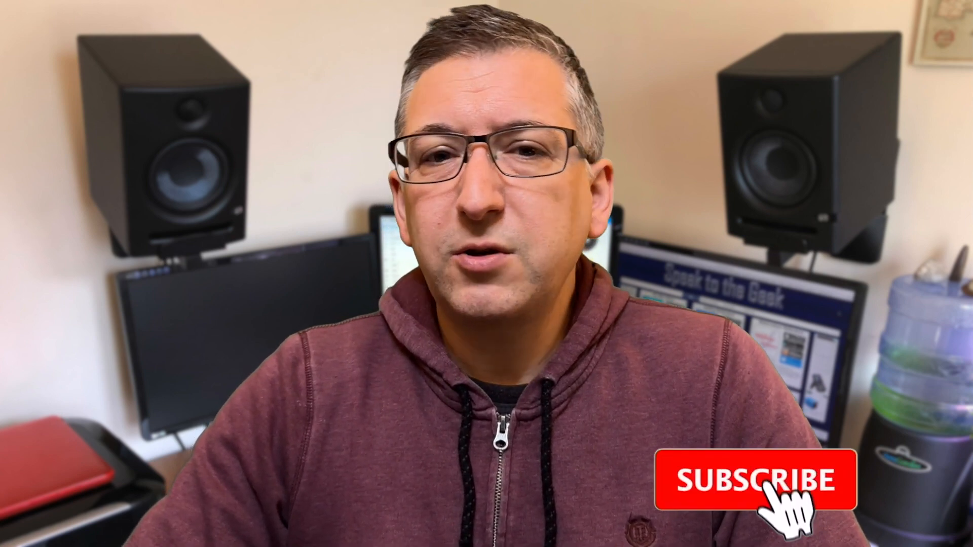
{"action": "left_click", "coordinate": [748, 480]}
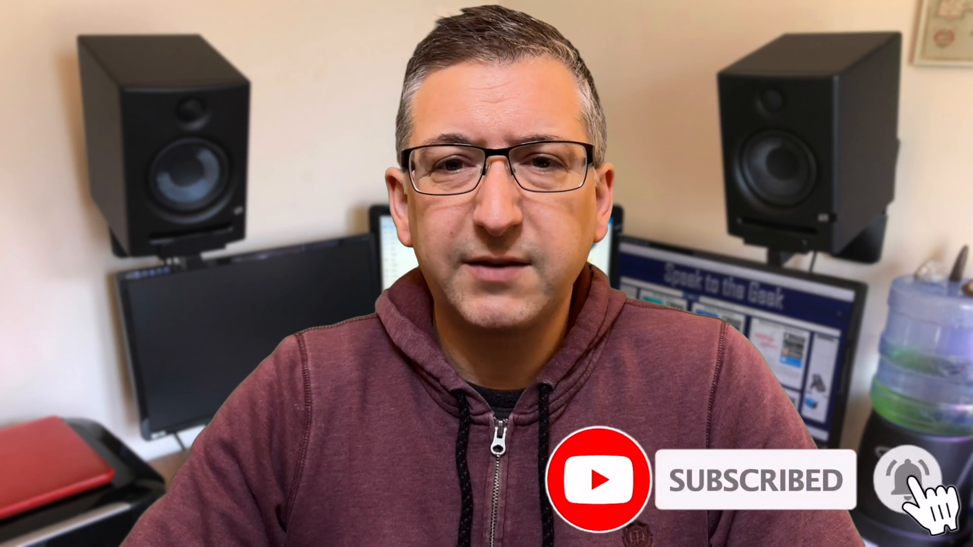